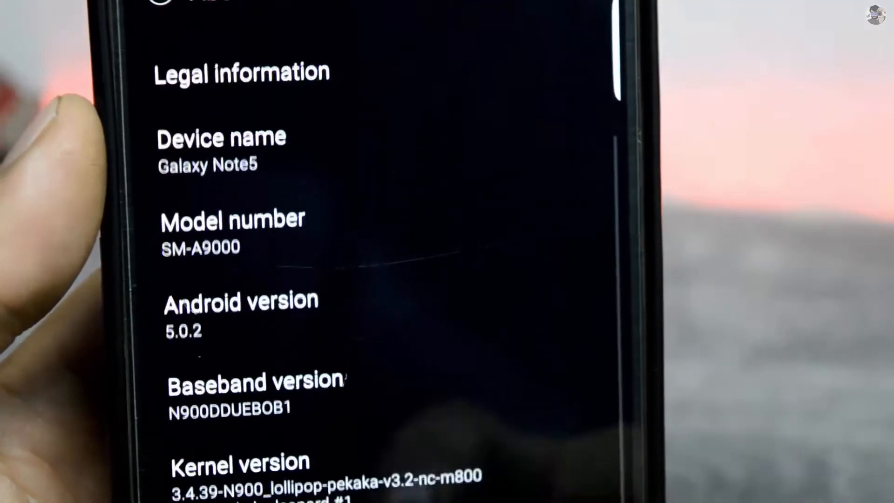
- Scroll past the Android 5.0.2 device details and open the app drawer
scroll(up, 3)
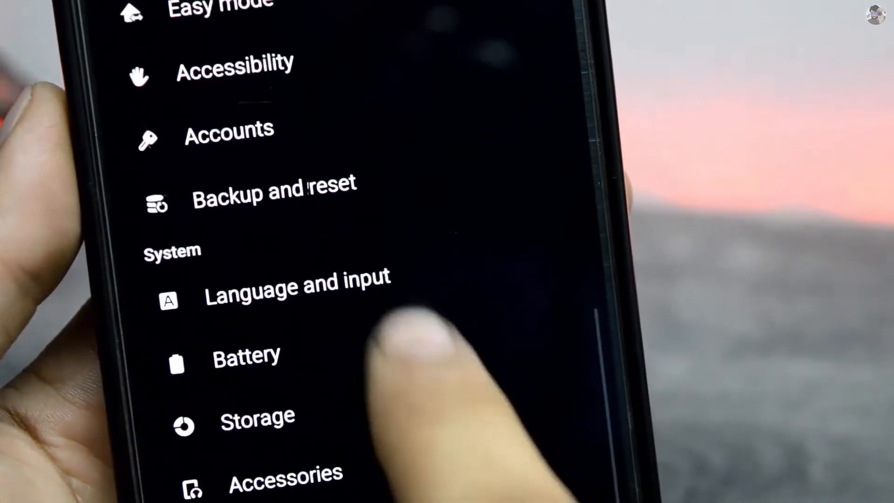
click(247, 356)
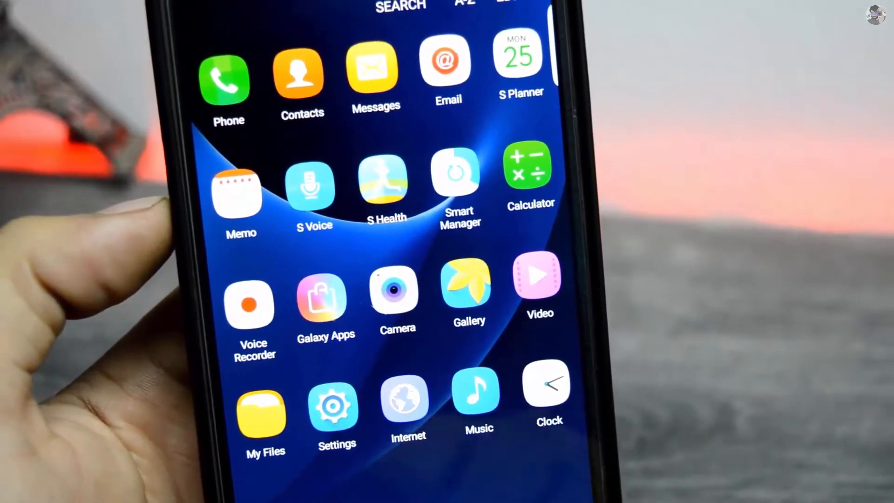
- Open the Internet browser to its Secret mode intro, then return home
click(397, 300)
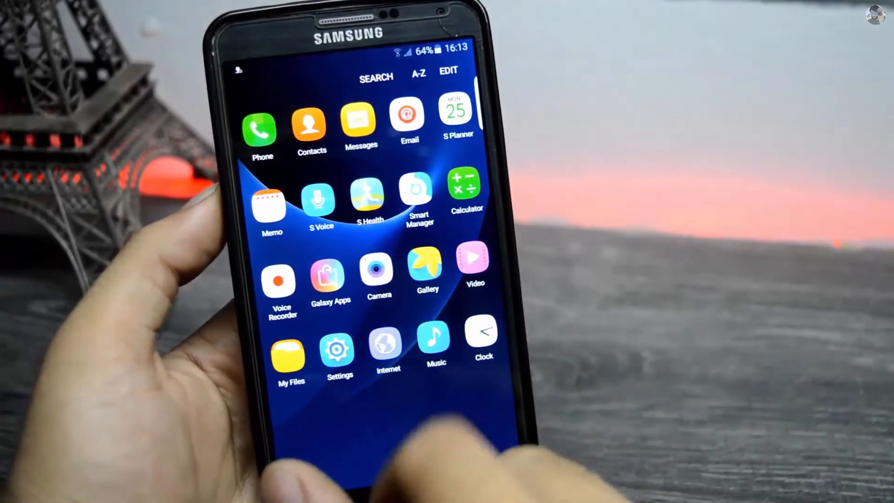
click(387, 348)
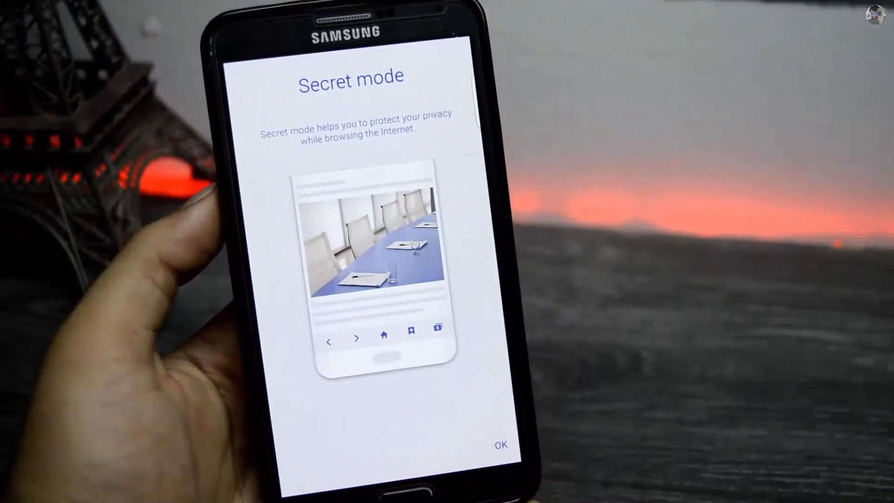
click(501, 444)
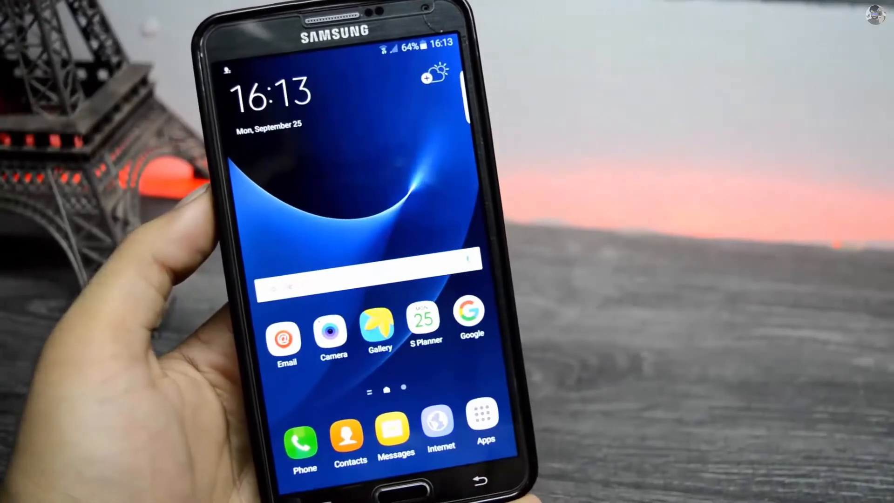
- Browse My Files and the Clock app, then enter home screen edit mode
click(303, 432)
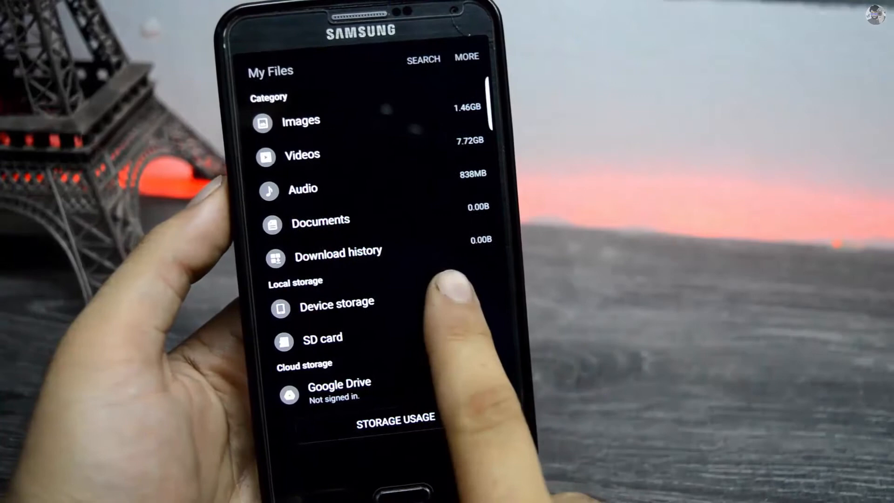
click(336, 301)
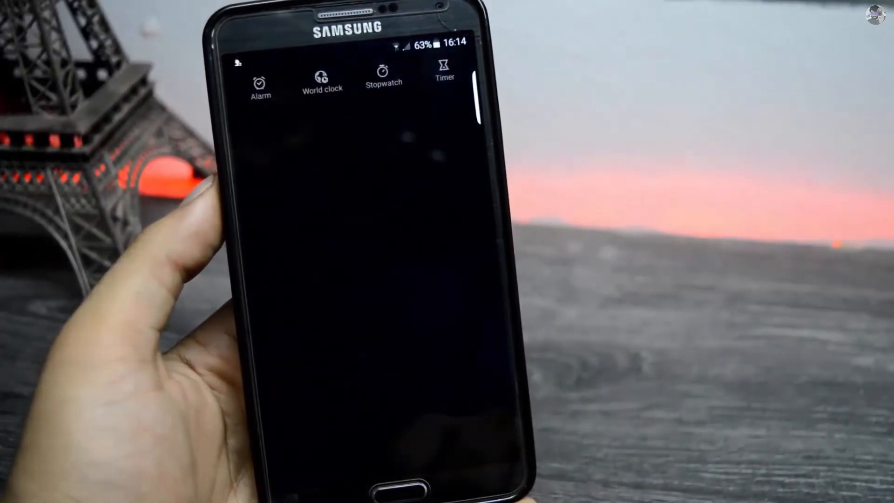
click(260, 79)
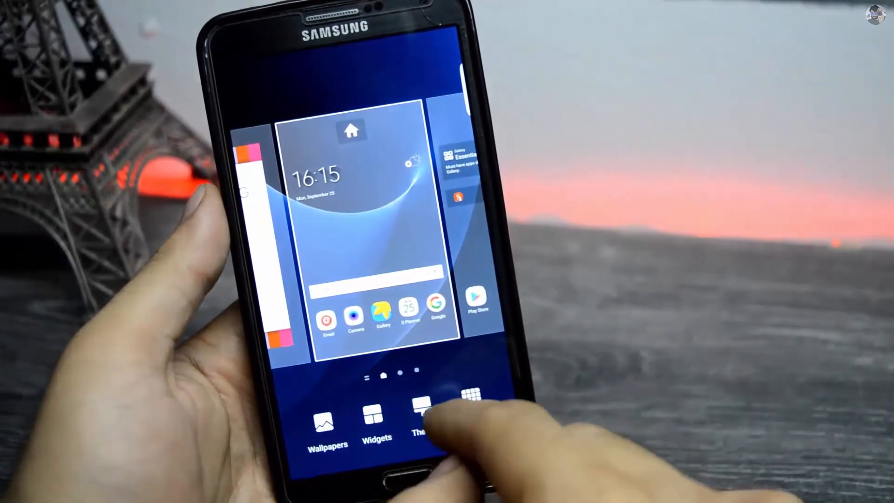
- Apply the purple theme and launch Calculator from the app drawer
click(422, 416)
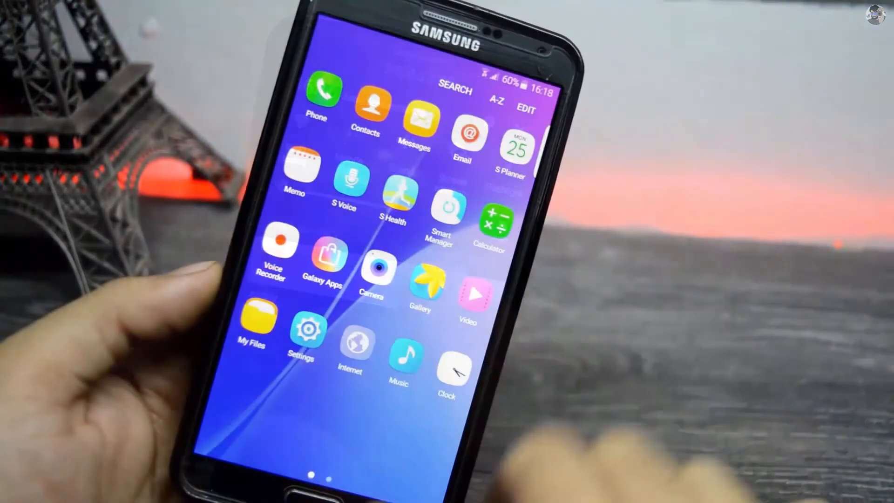
click(495, 222)
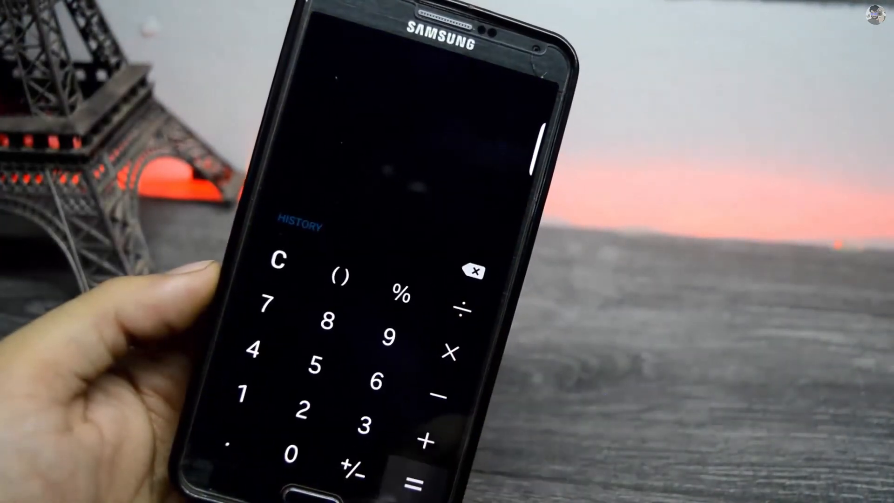